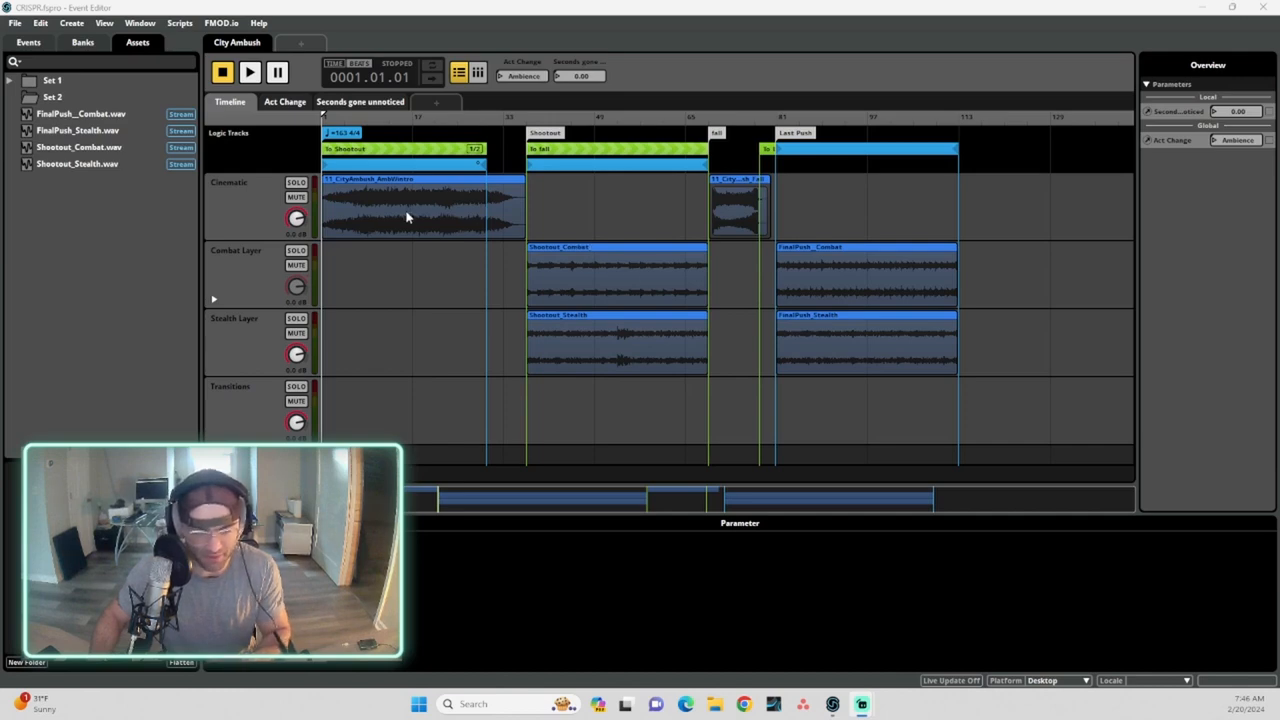
mouse_move(643, 277)
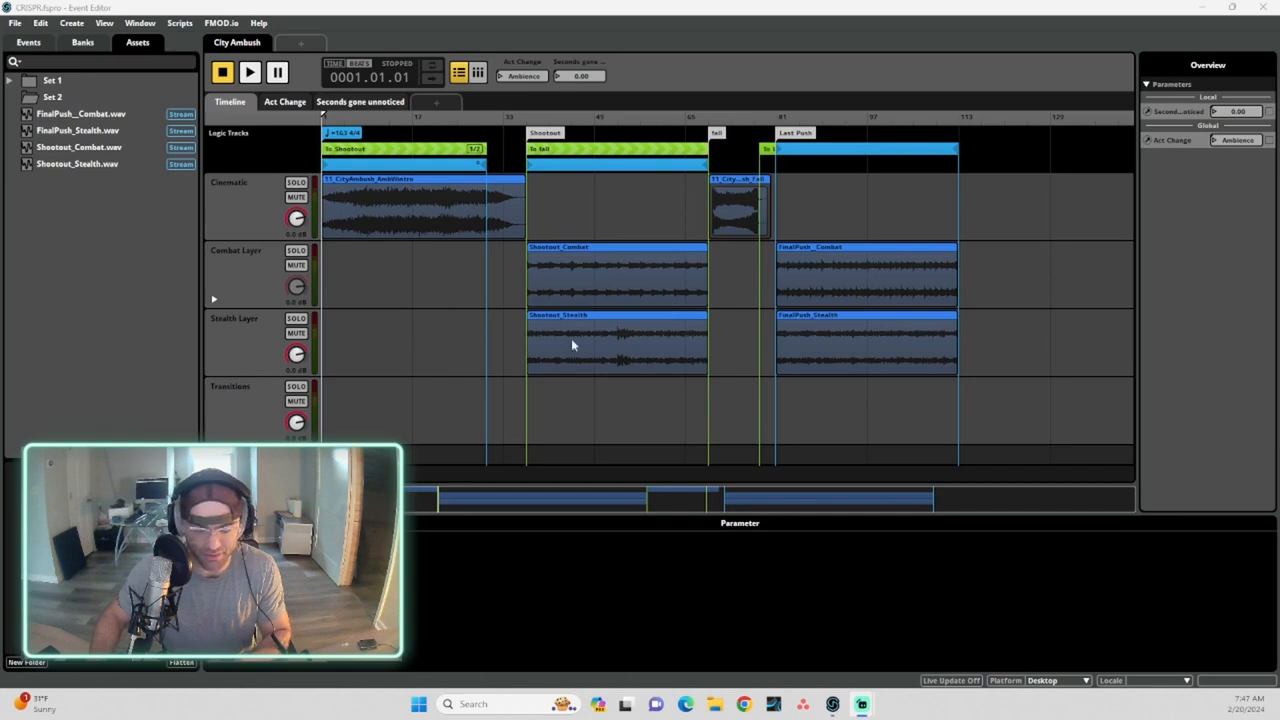
mouse_move(615, 293)
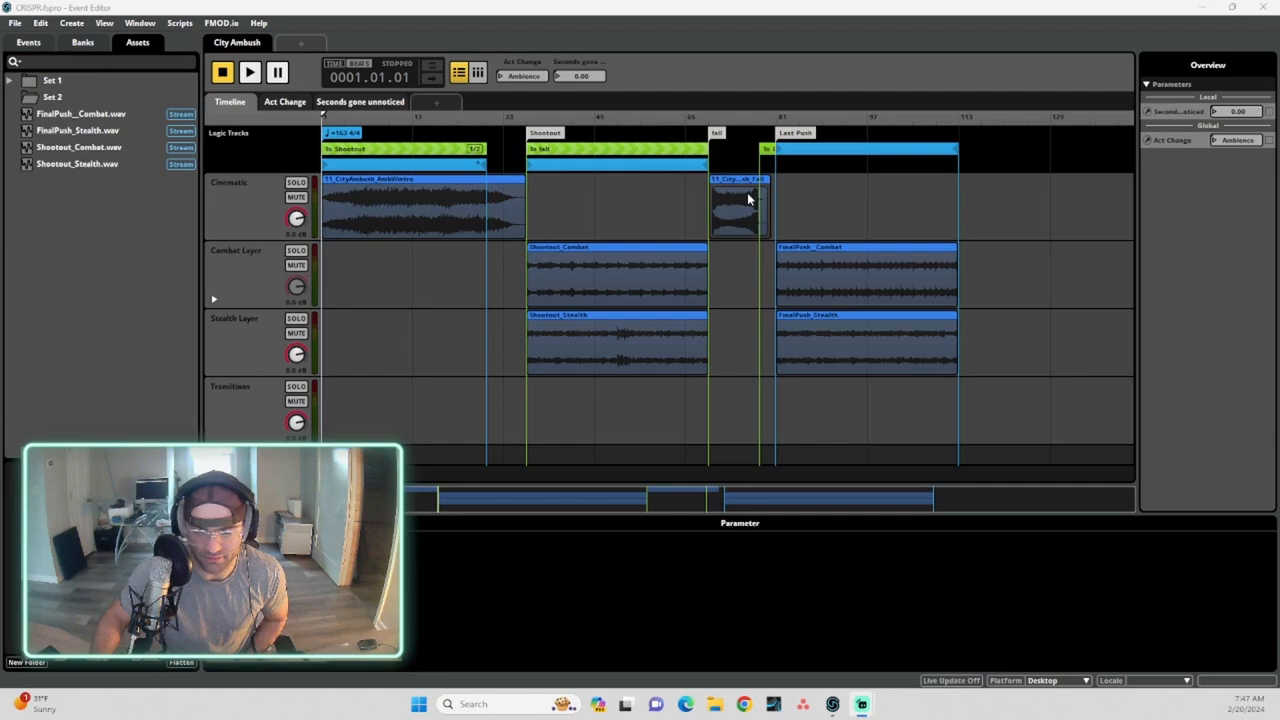
mouse_move(755, 195)
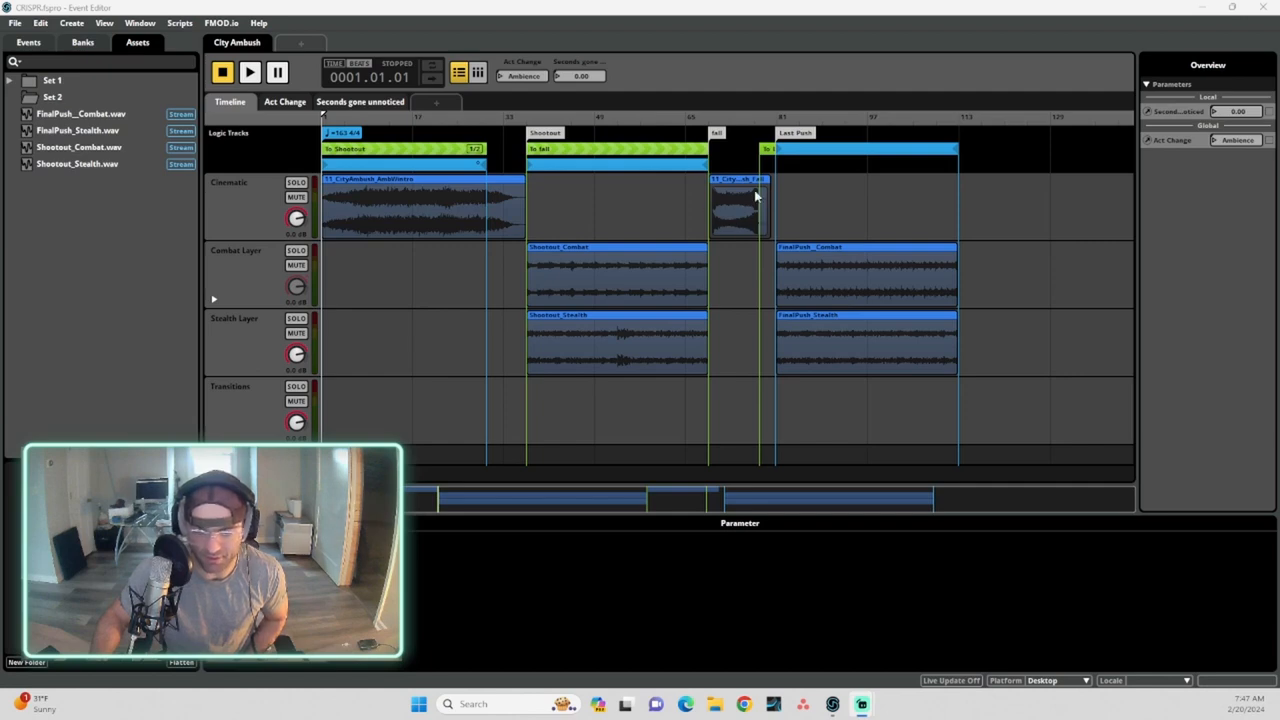
mouse_move(471, 252)
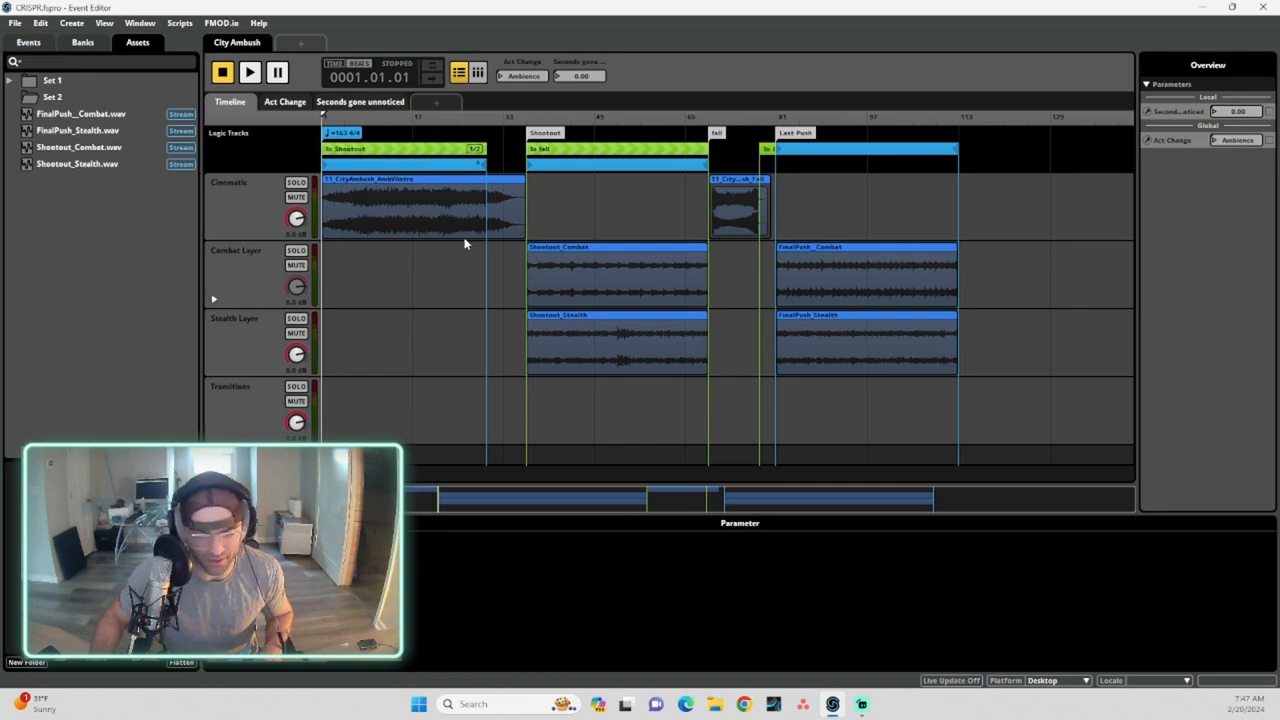
mouse_move(460, 260)
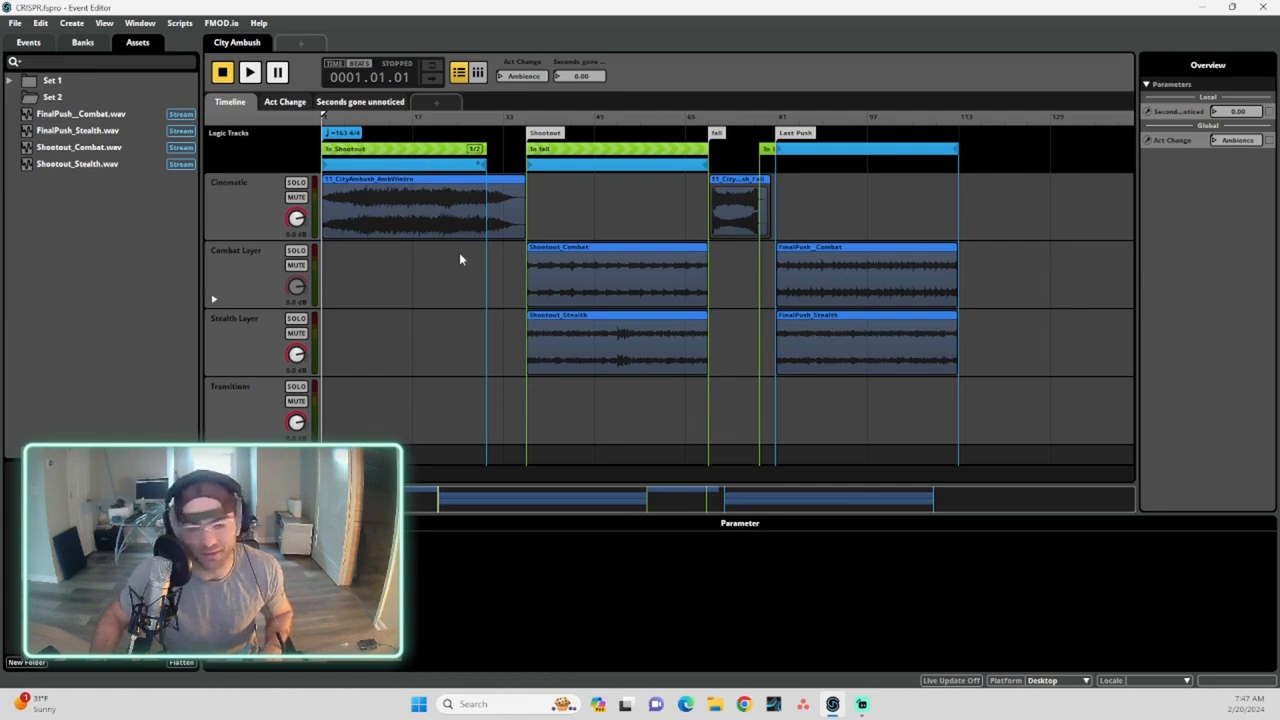
Collapse the transition timeline to restore the ambience, shootout, fall and last push layout
click(249, 72)
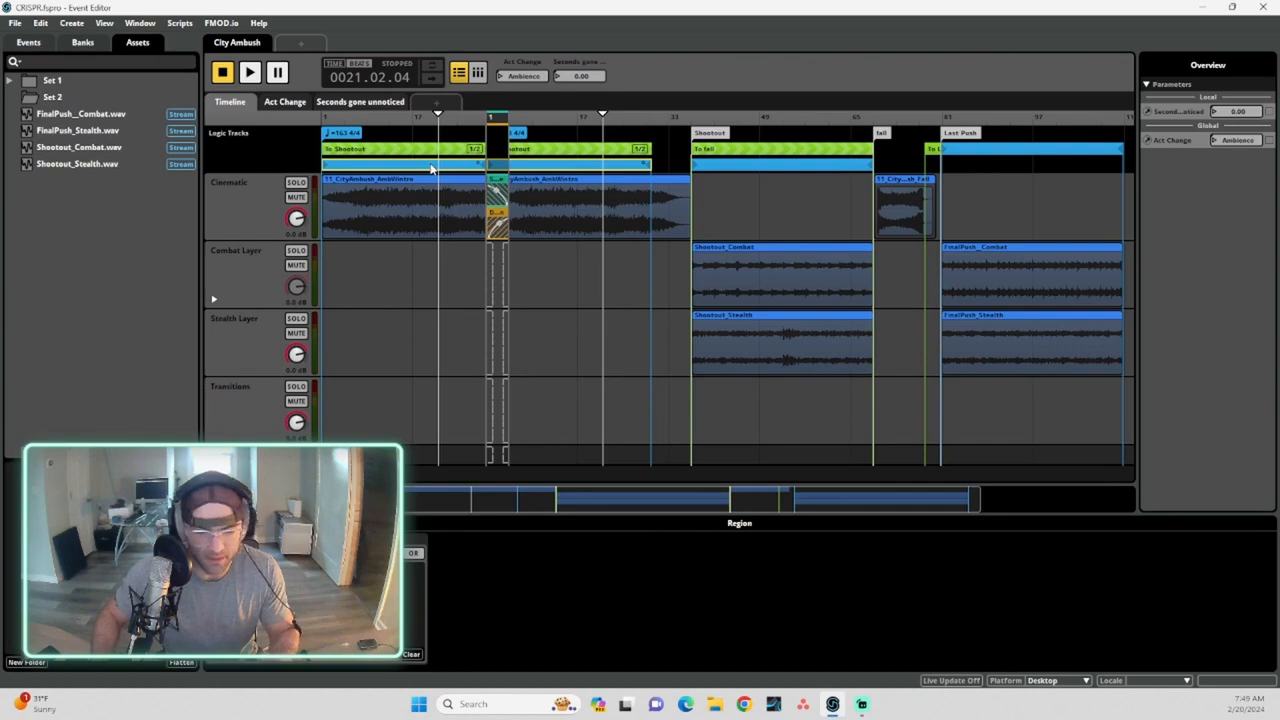
mouse_move(485, 225)
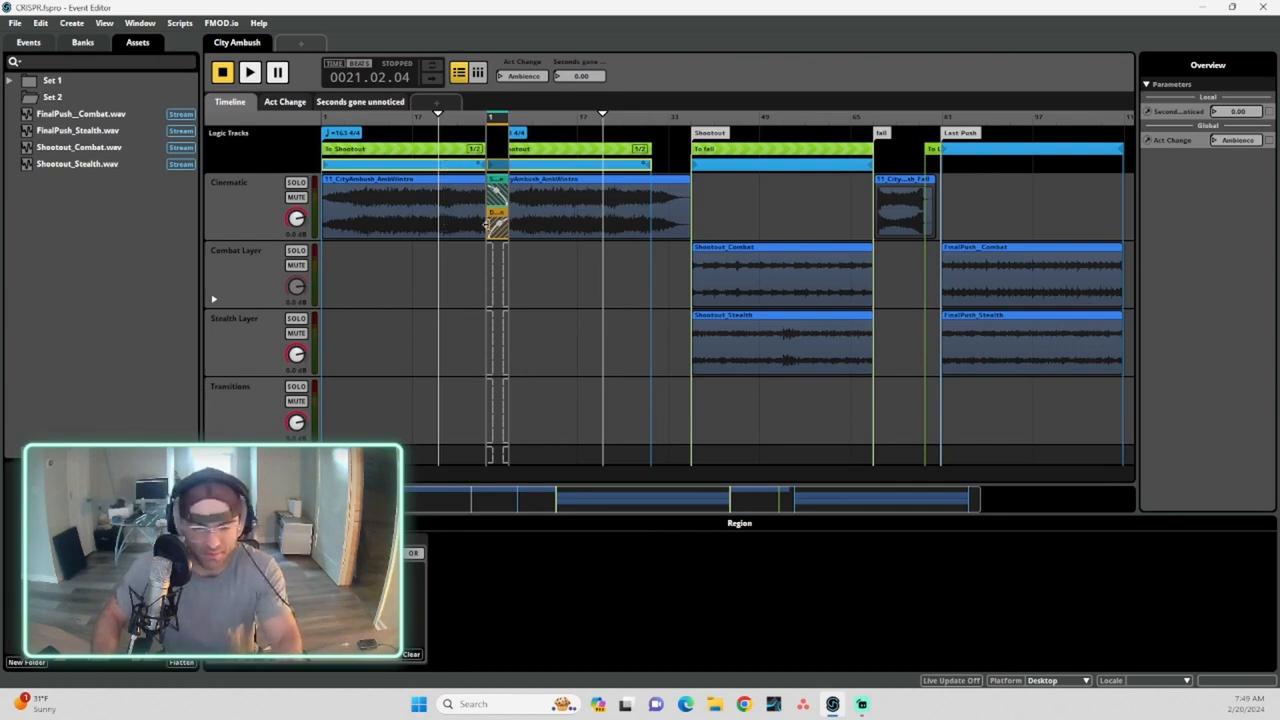
mouse_move(555, 172)
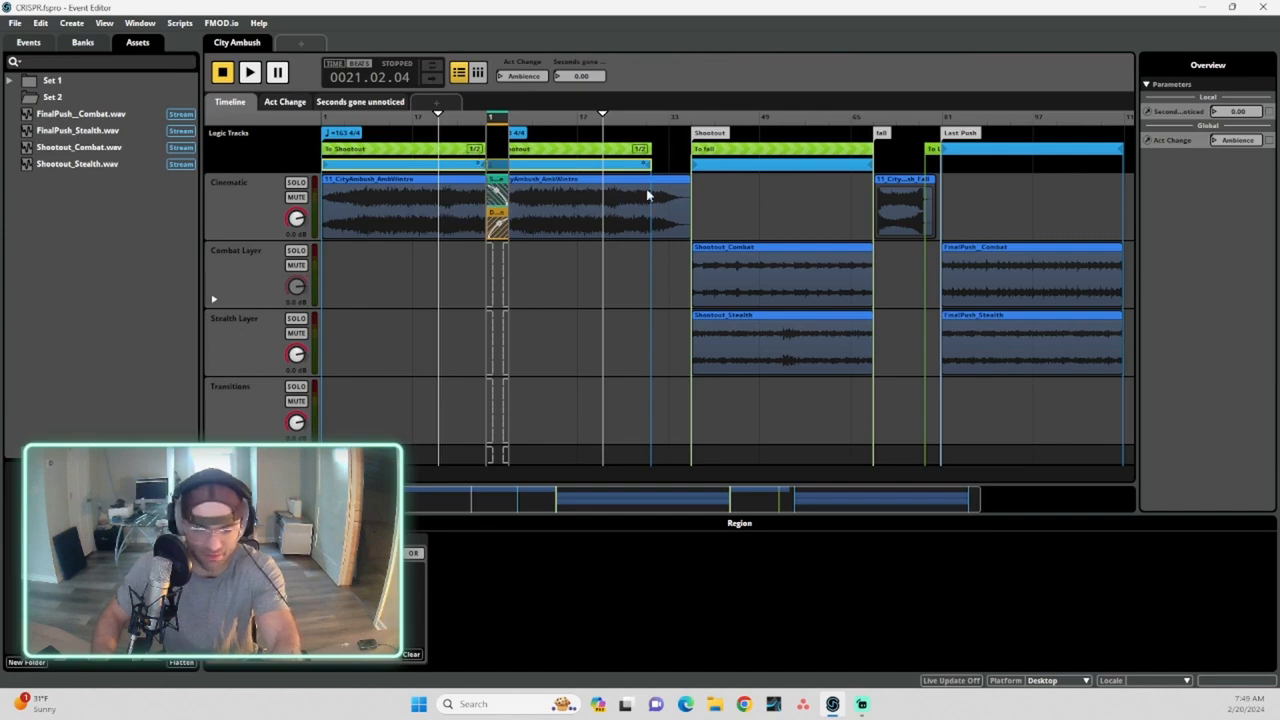
mouse_move(678, 208)
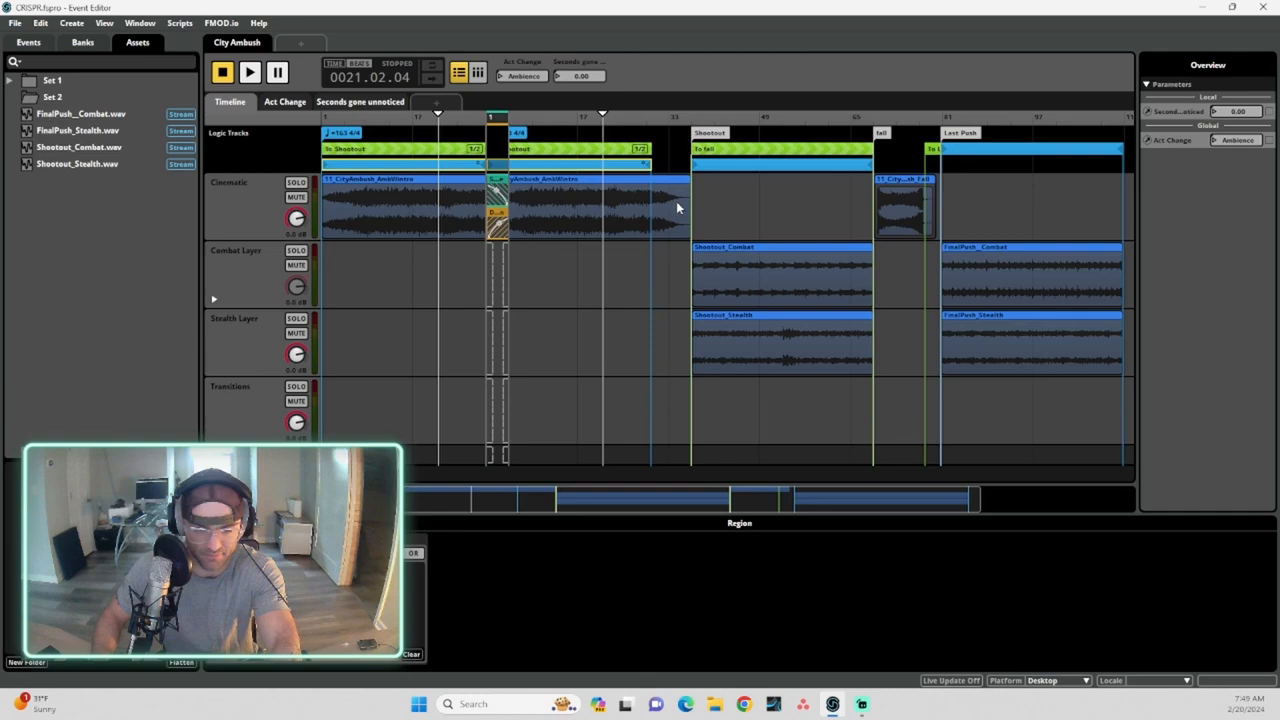
mouse_move(642, 196)
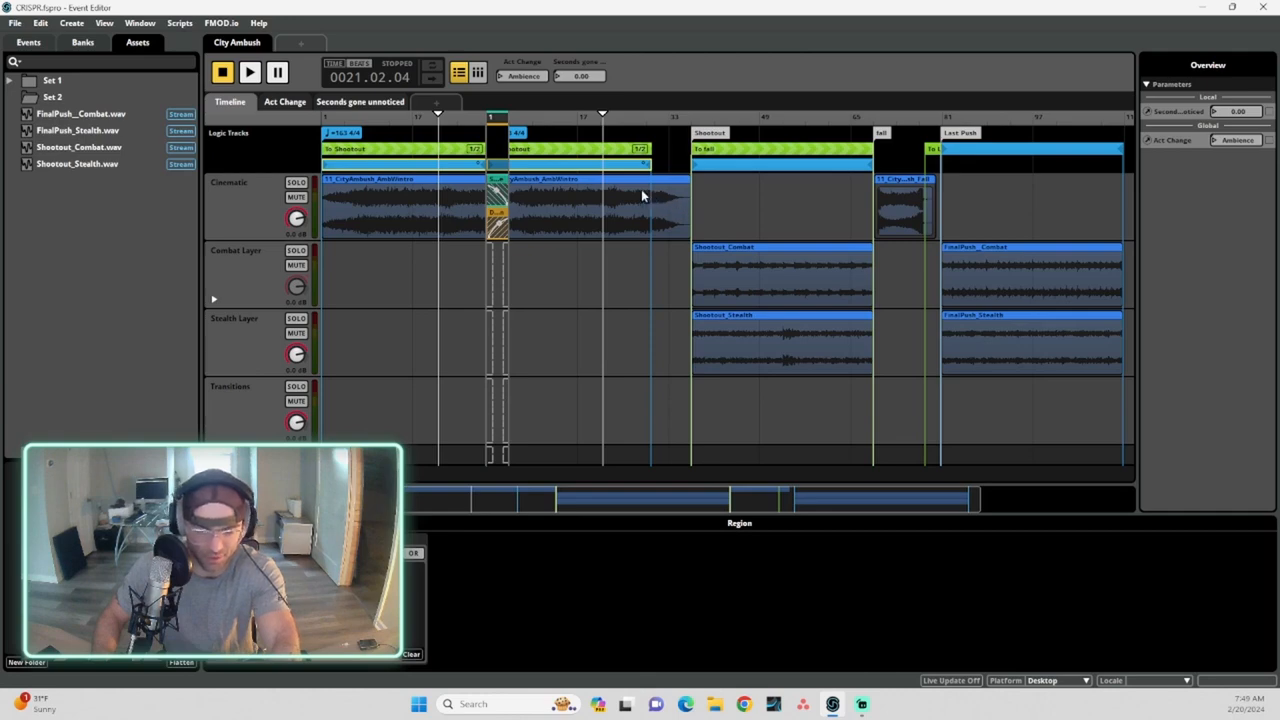
mouse_move(680, 207)
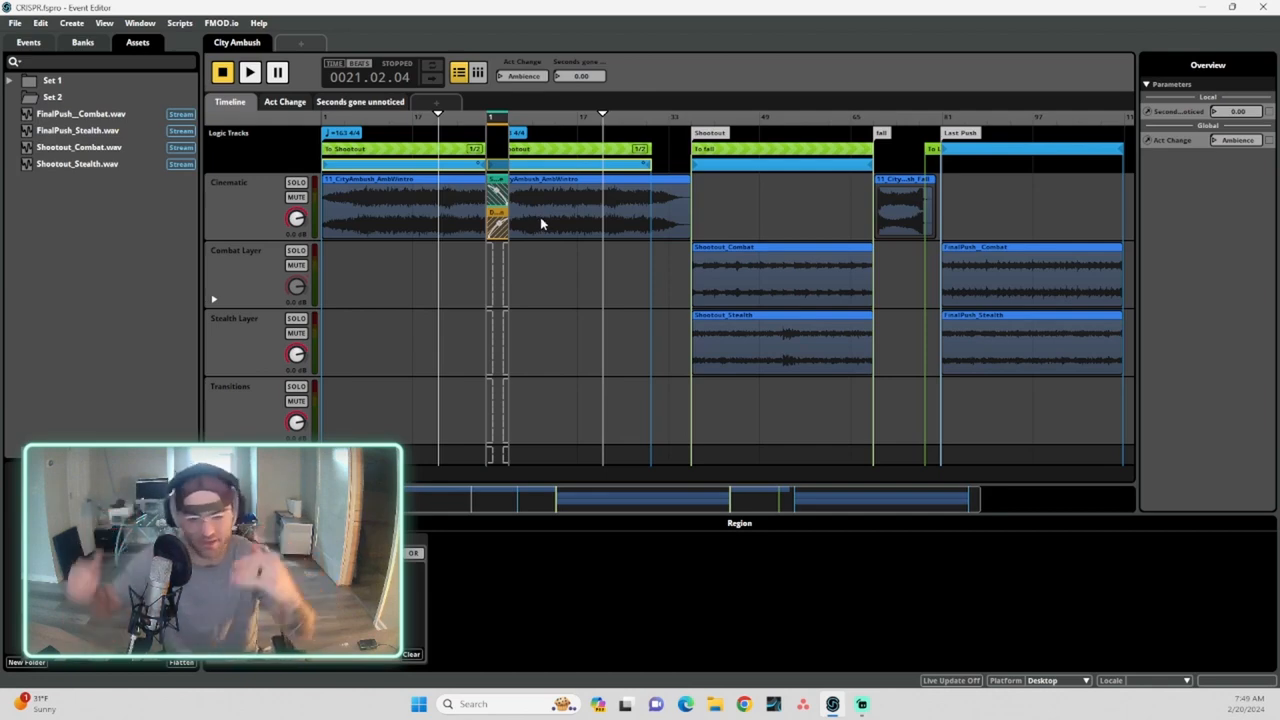
mouse_move(428, 168)
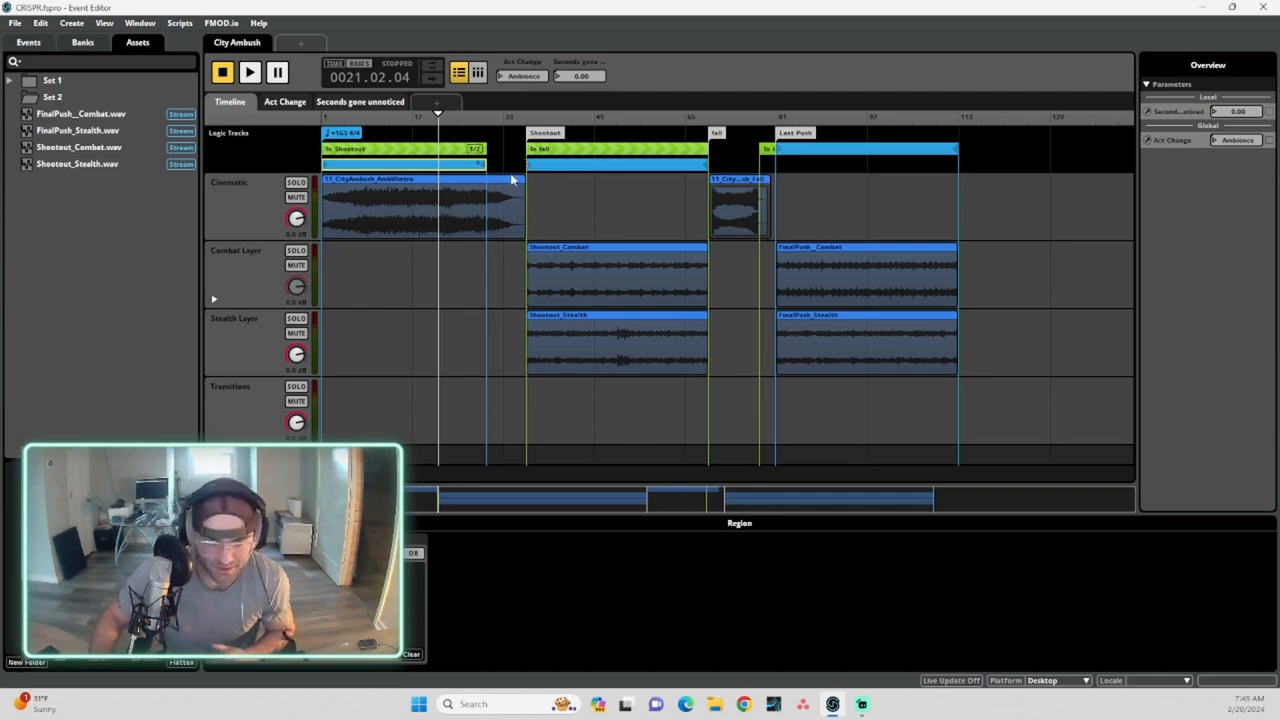
mouse_move(645, 308)
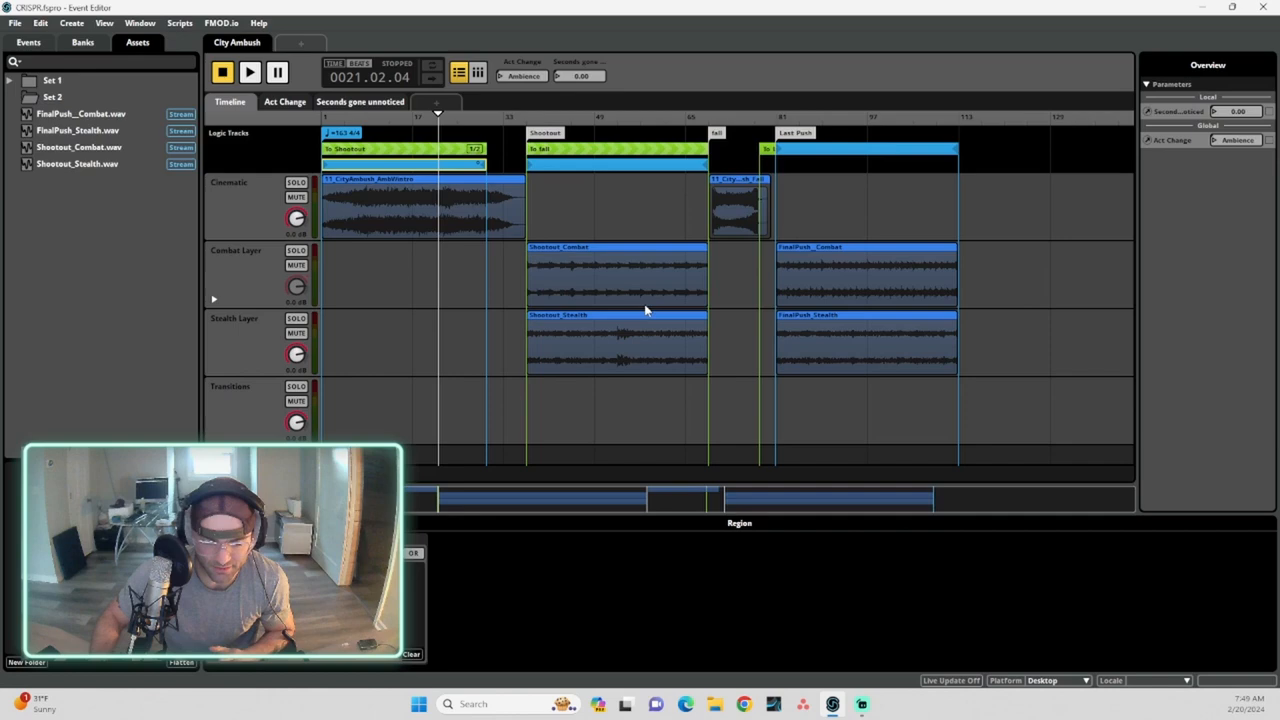
mouse_move(564, 172)
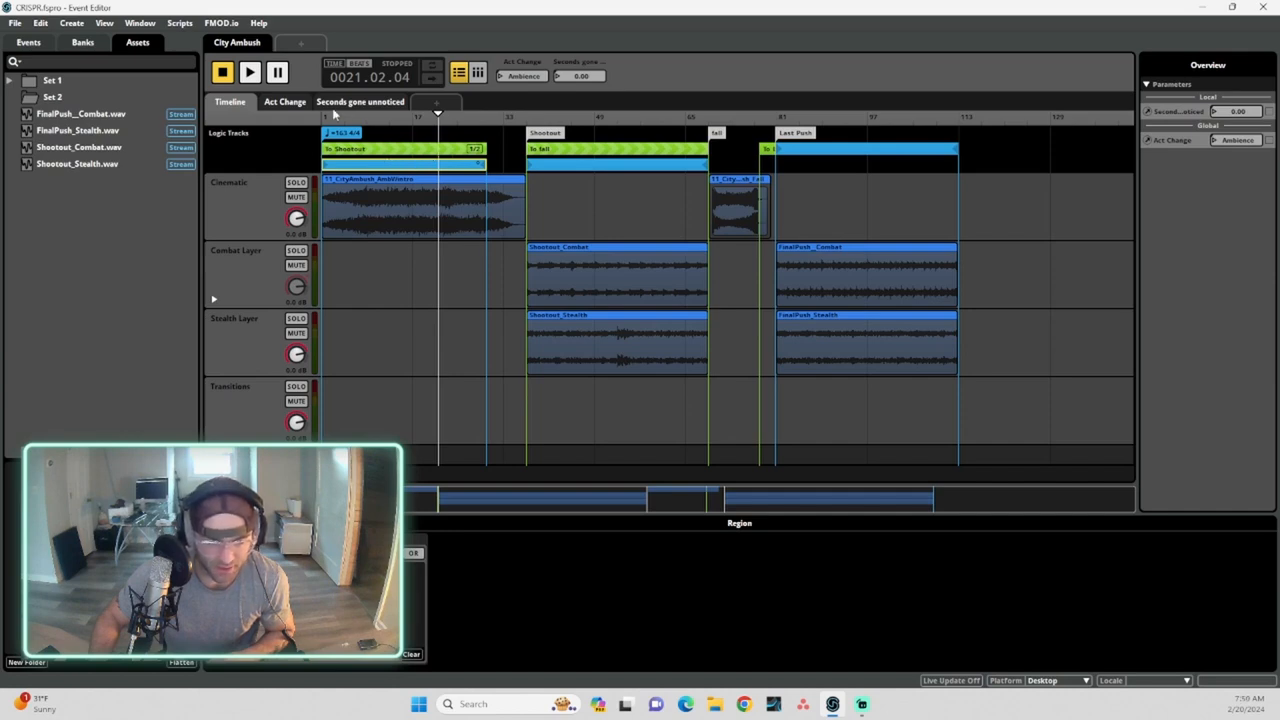
Play City Ambush with Act Change on Shootout, showing the transition's note-length quantization
click(249, 72)
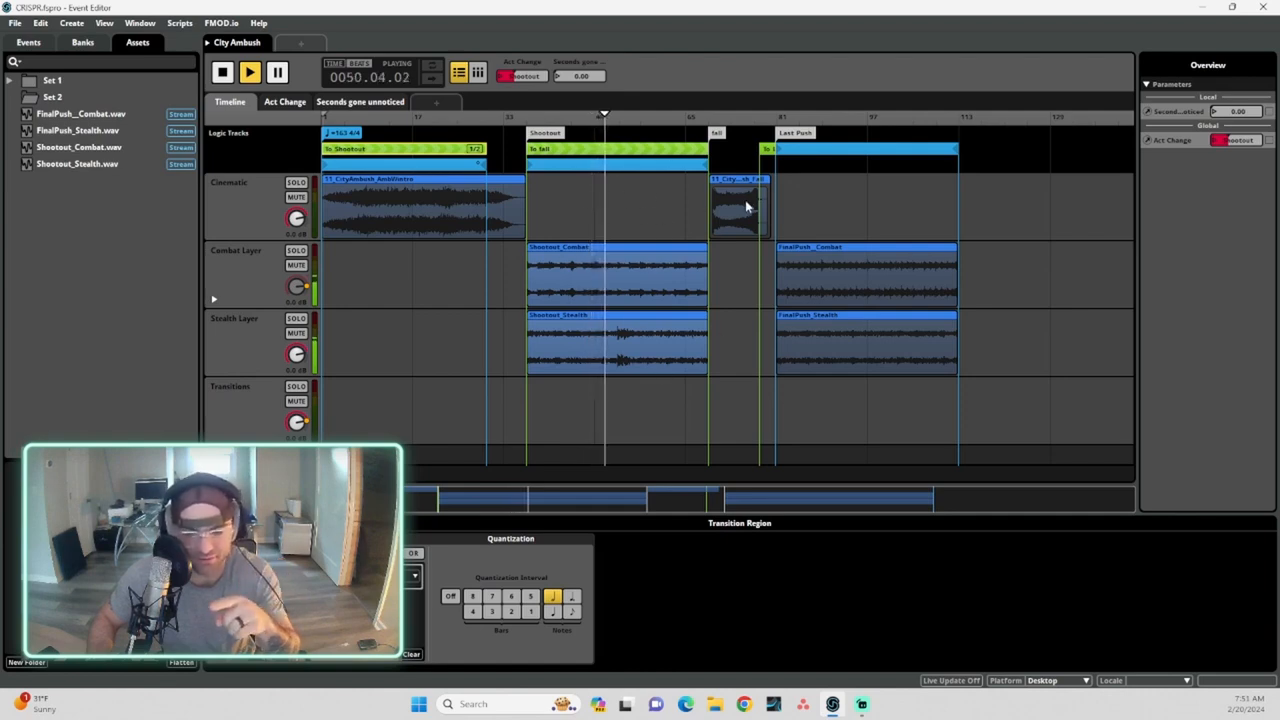
Pick a later act in the Act Change dropdown to reach Last Push, then stop playback
click(530, 76)
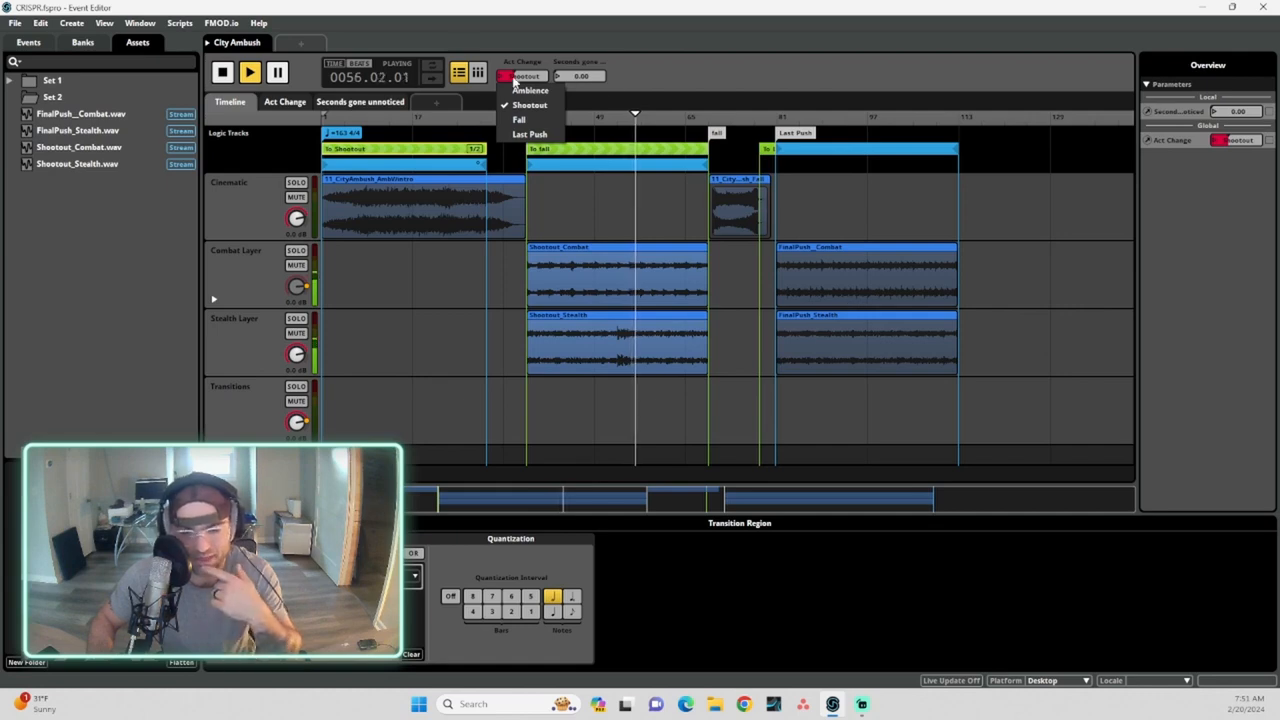
click(530, 105)
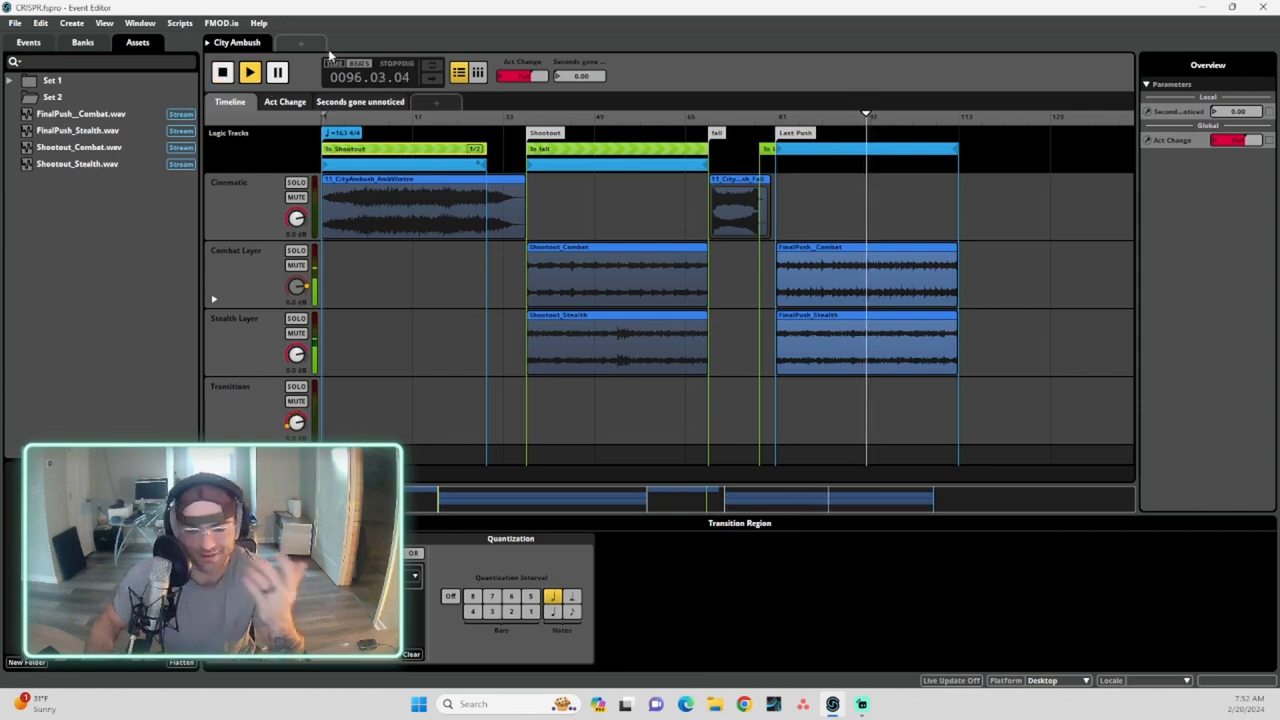
click(222, 72)
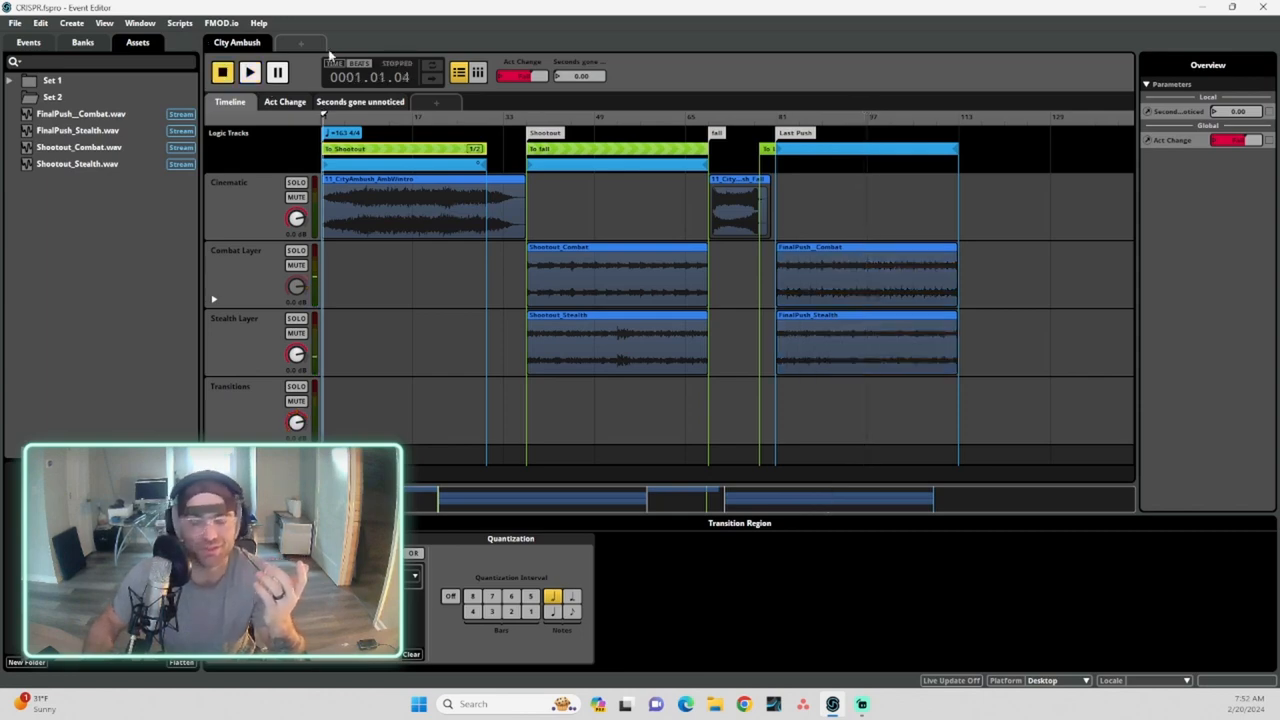